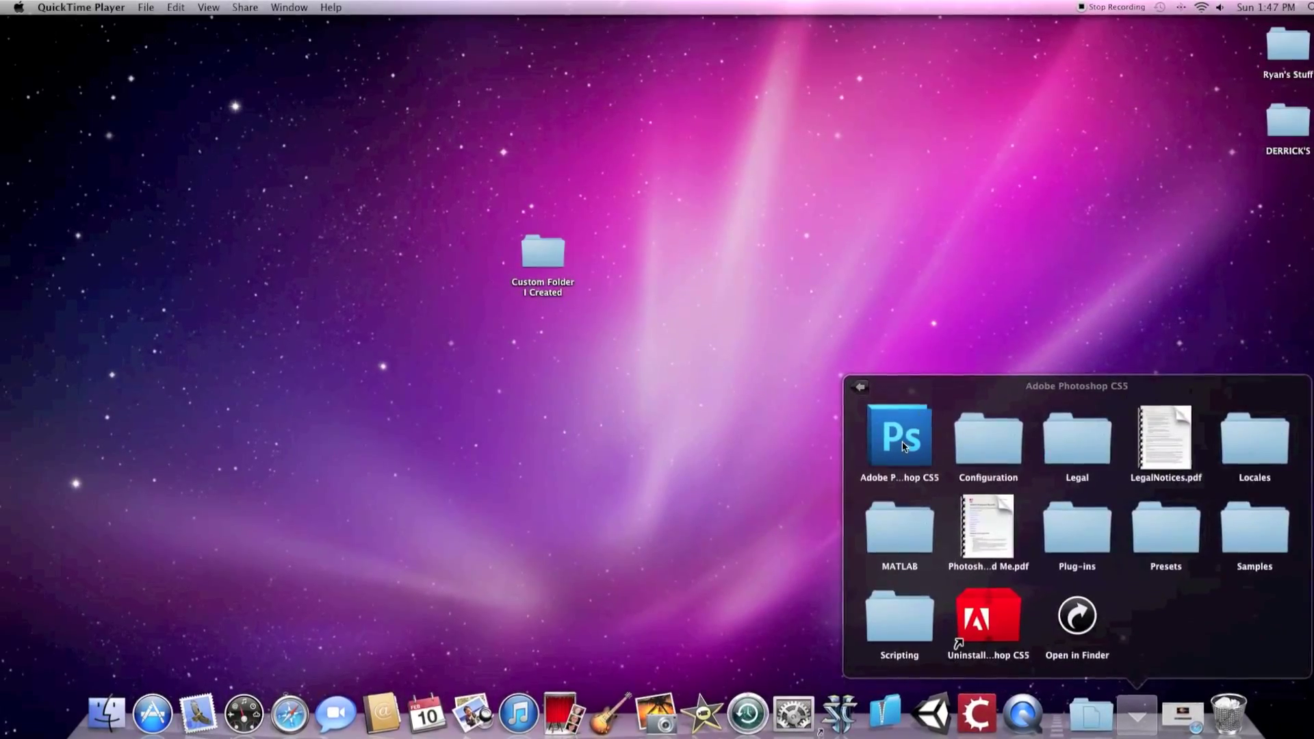
- Launch Adobe Photoshop CS5 from its application folder stack in the Dock
double_click(899, 437)
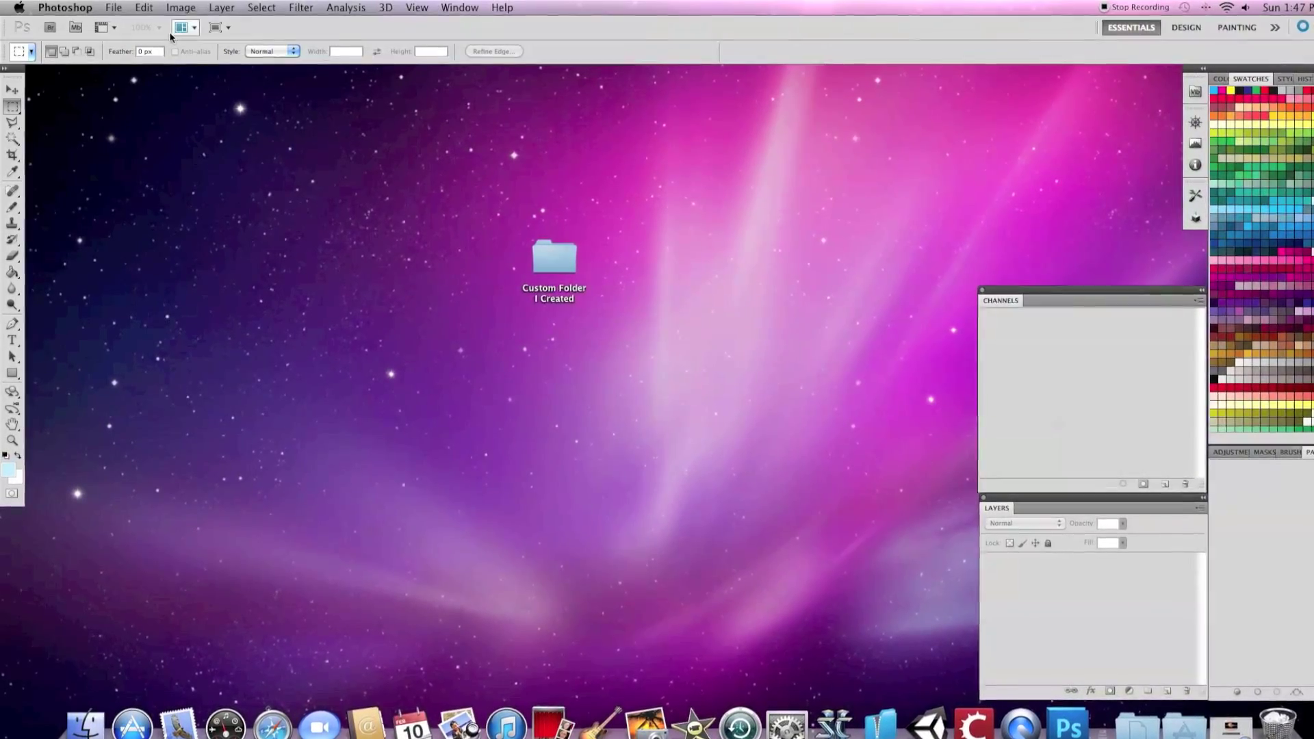
- Open the cat movie clip DSCN0119 from the Movies media browser as a document
click(113, 7)
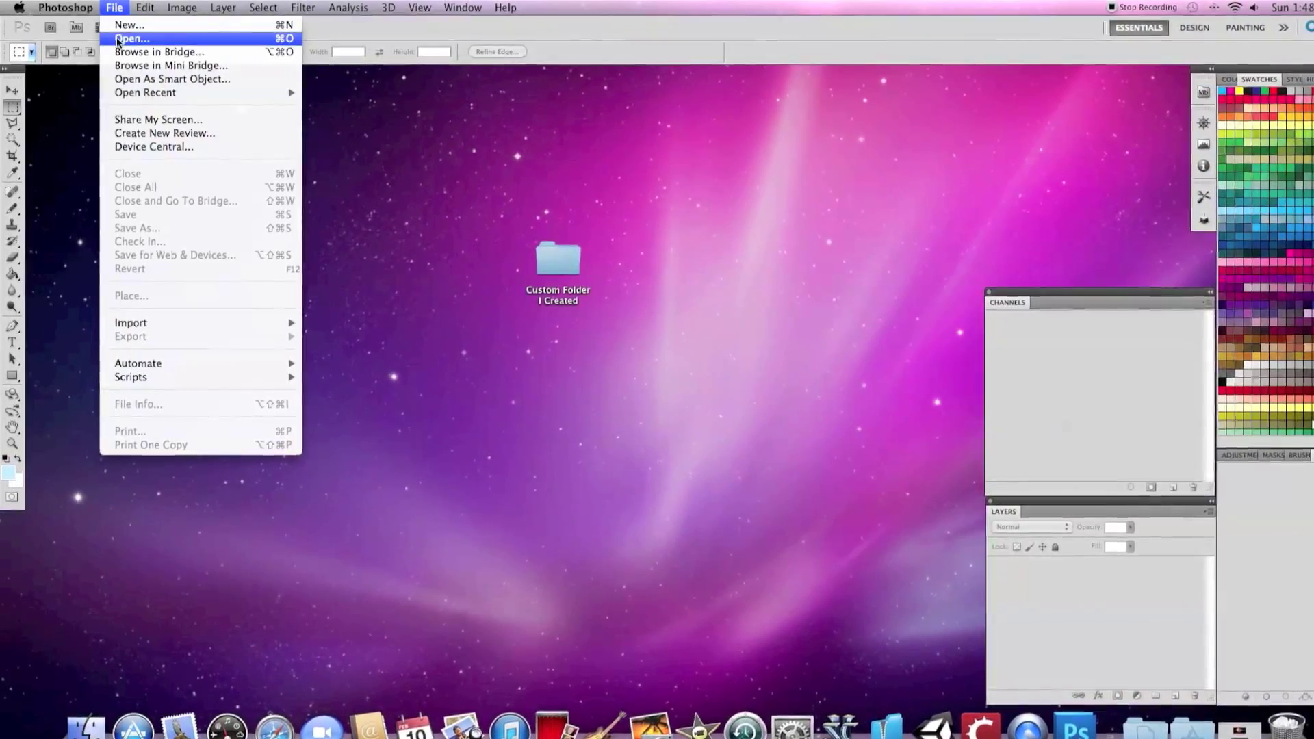
click(130, 38)
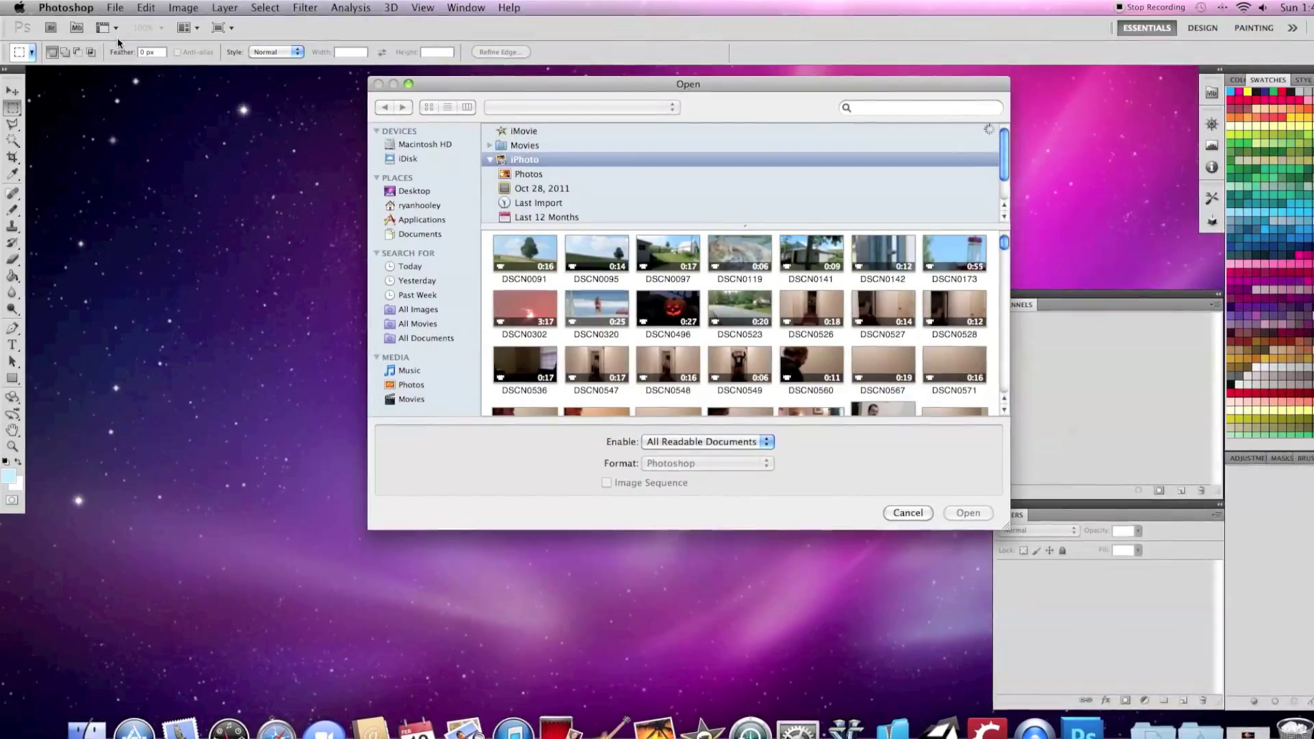
click(411, 191)
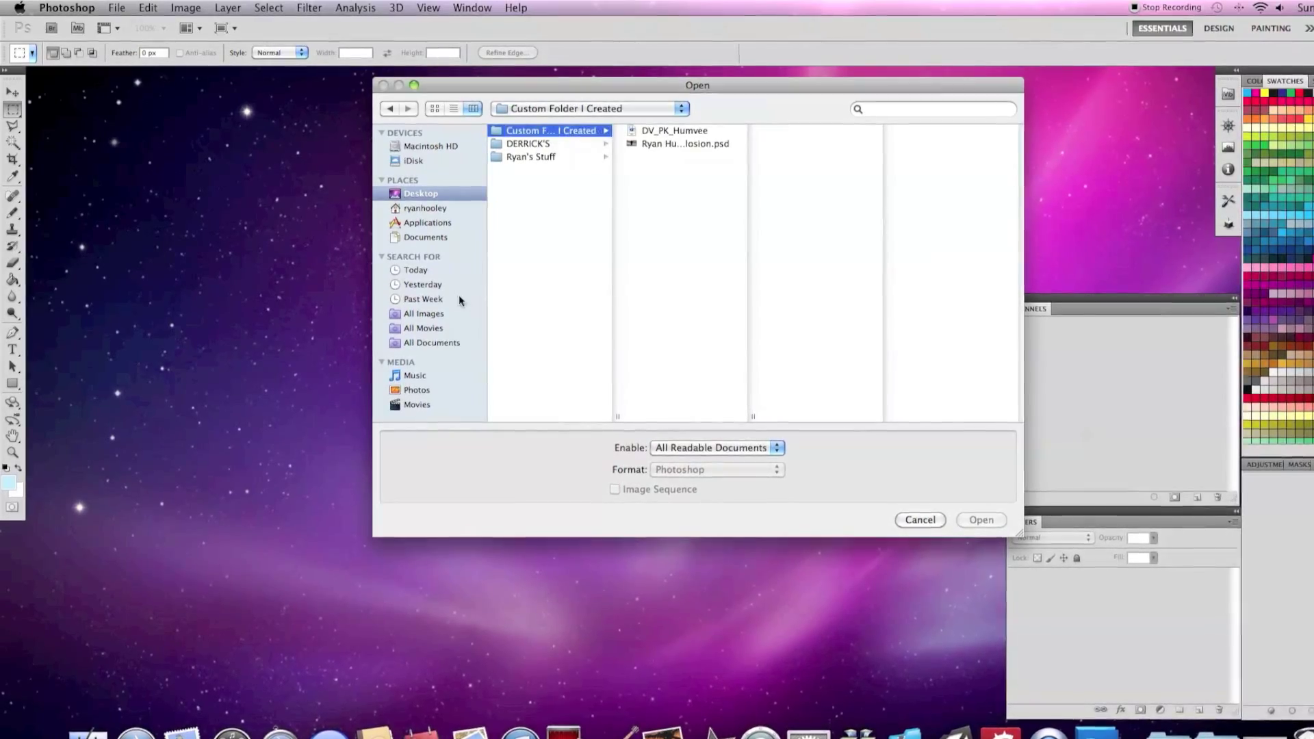
click(423, 329)
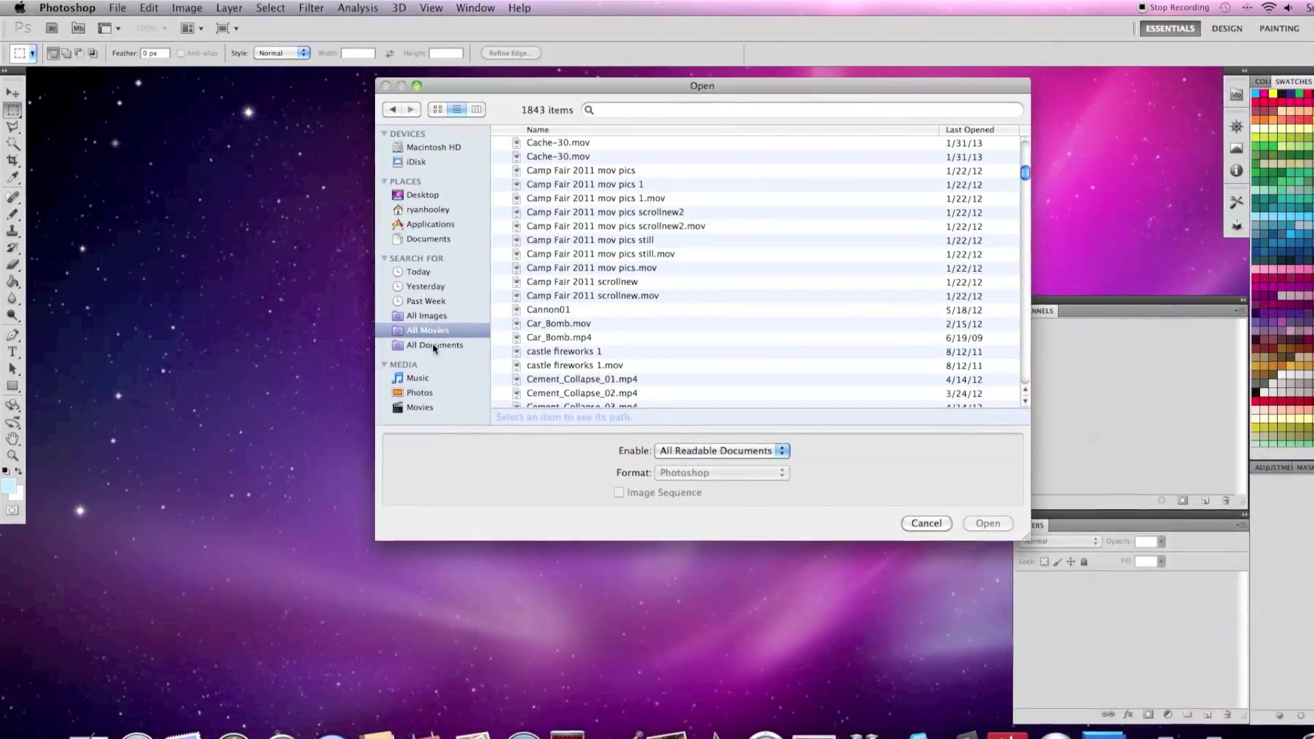
click(423, 408)
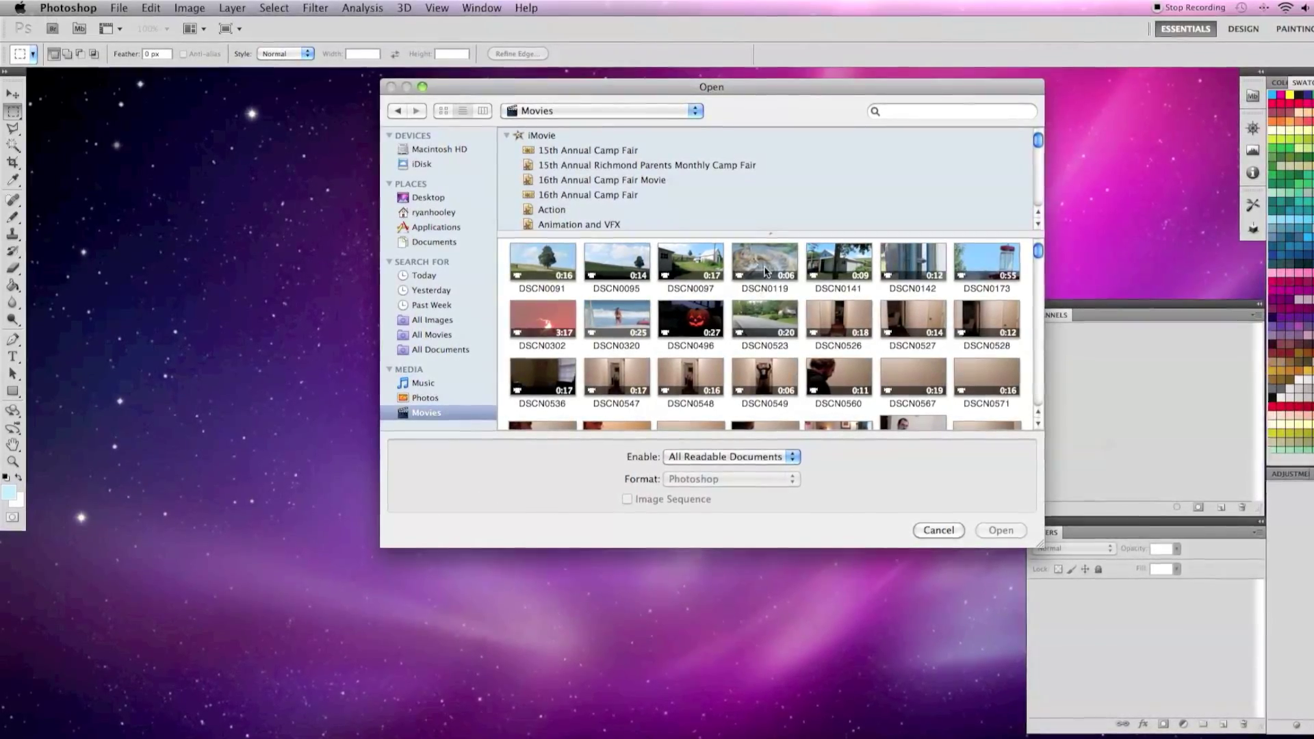
click(764, 260)
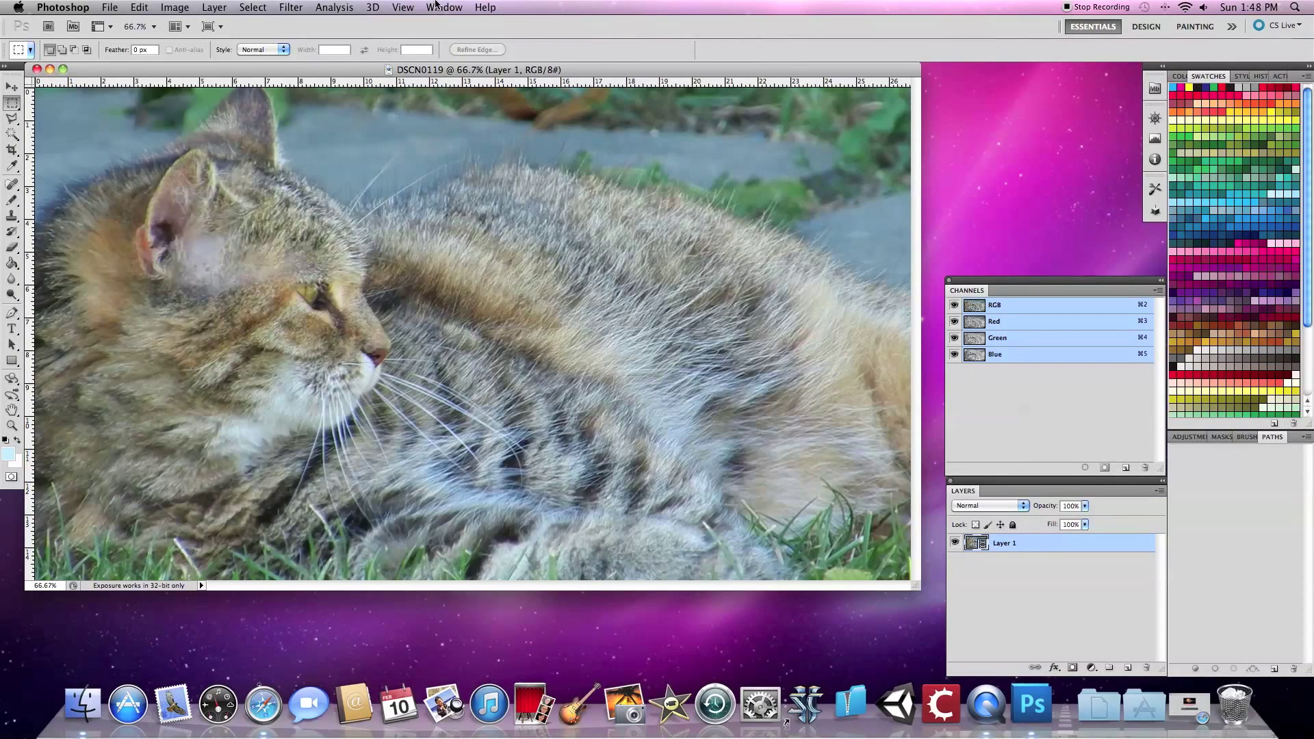
- Show the Animation timeline panel for the open street clip DSCN0523
click(442, 7)
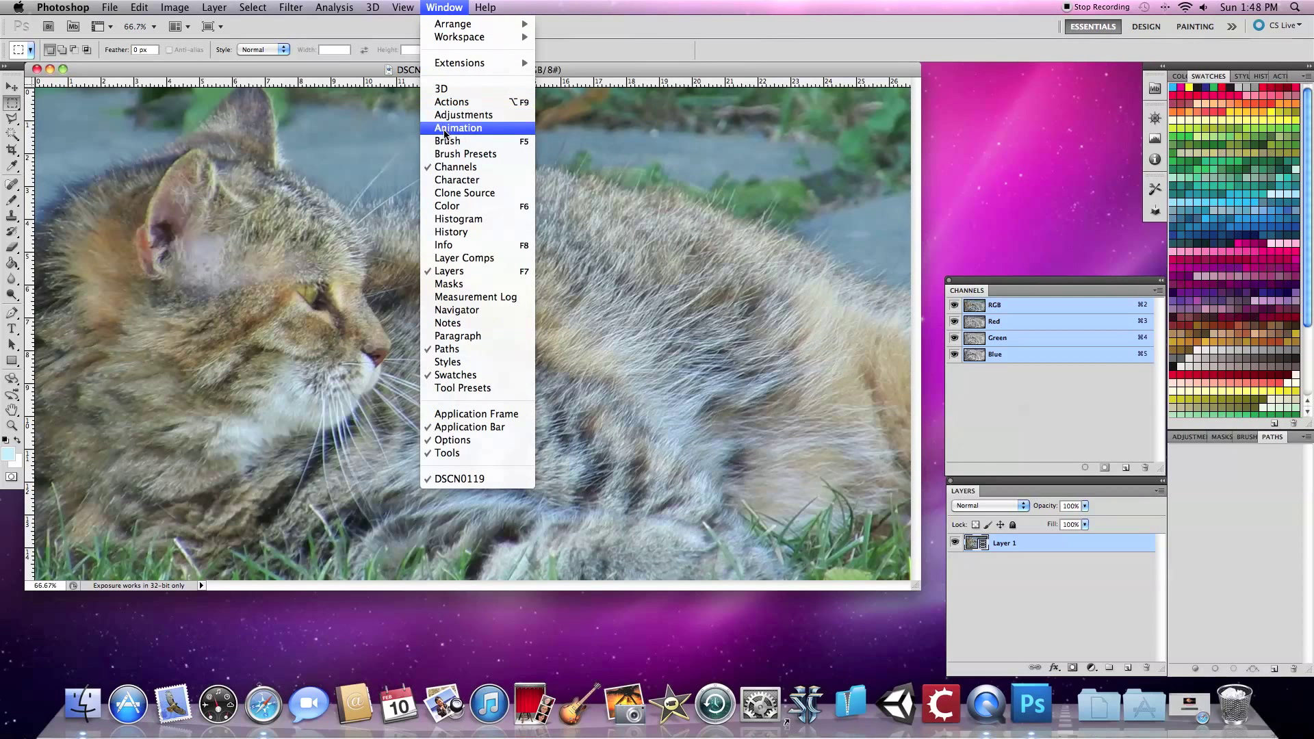
click(458, 127)
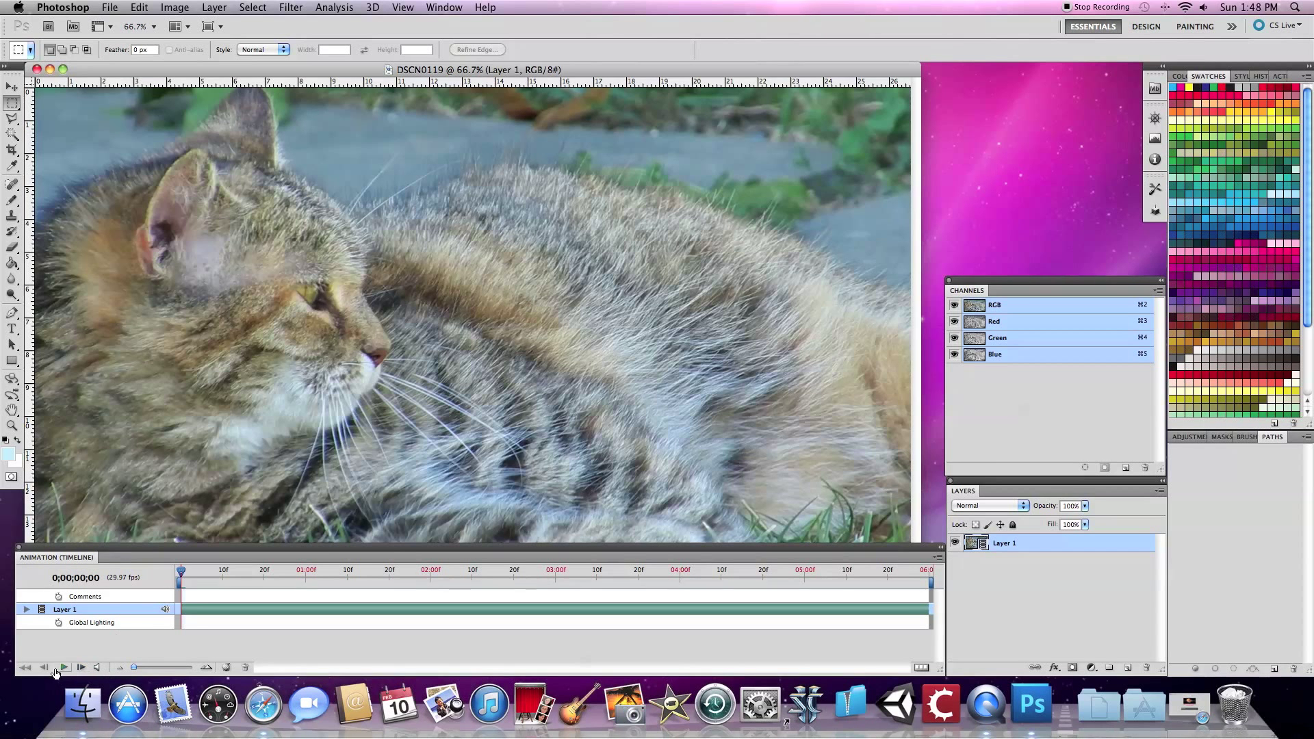
click(63, 668)
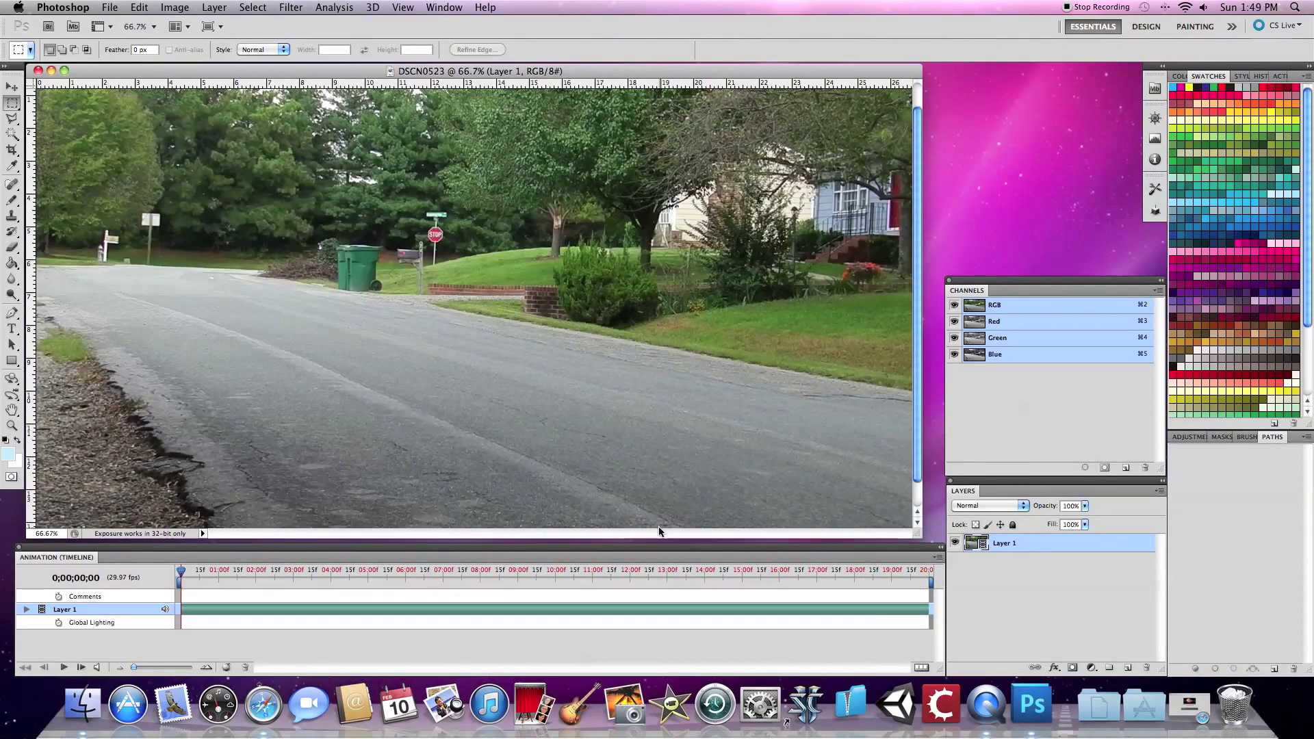
mouse_move(575, 564)
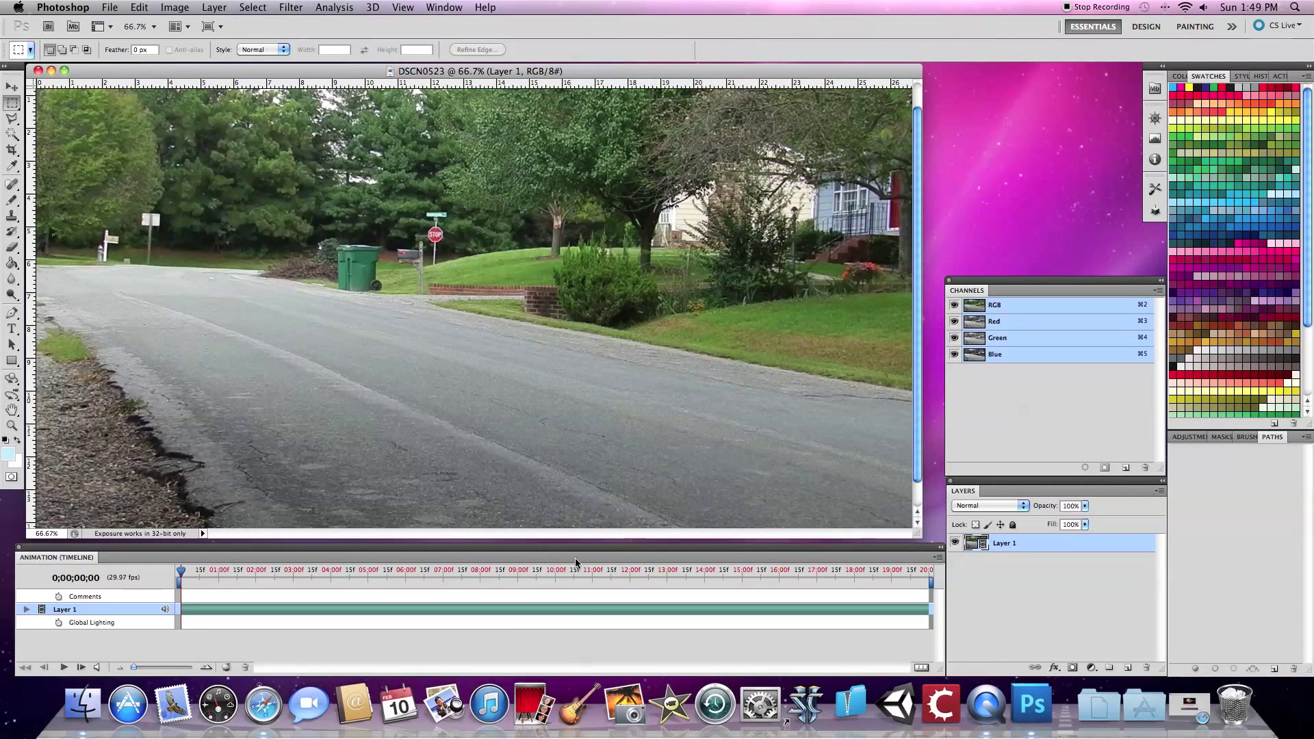
- Place DV_PK_Humvee over the street clip at 10;16, accepting the pixel aspect ratio correction
click(111, 7)
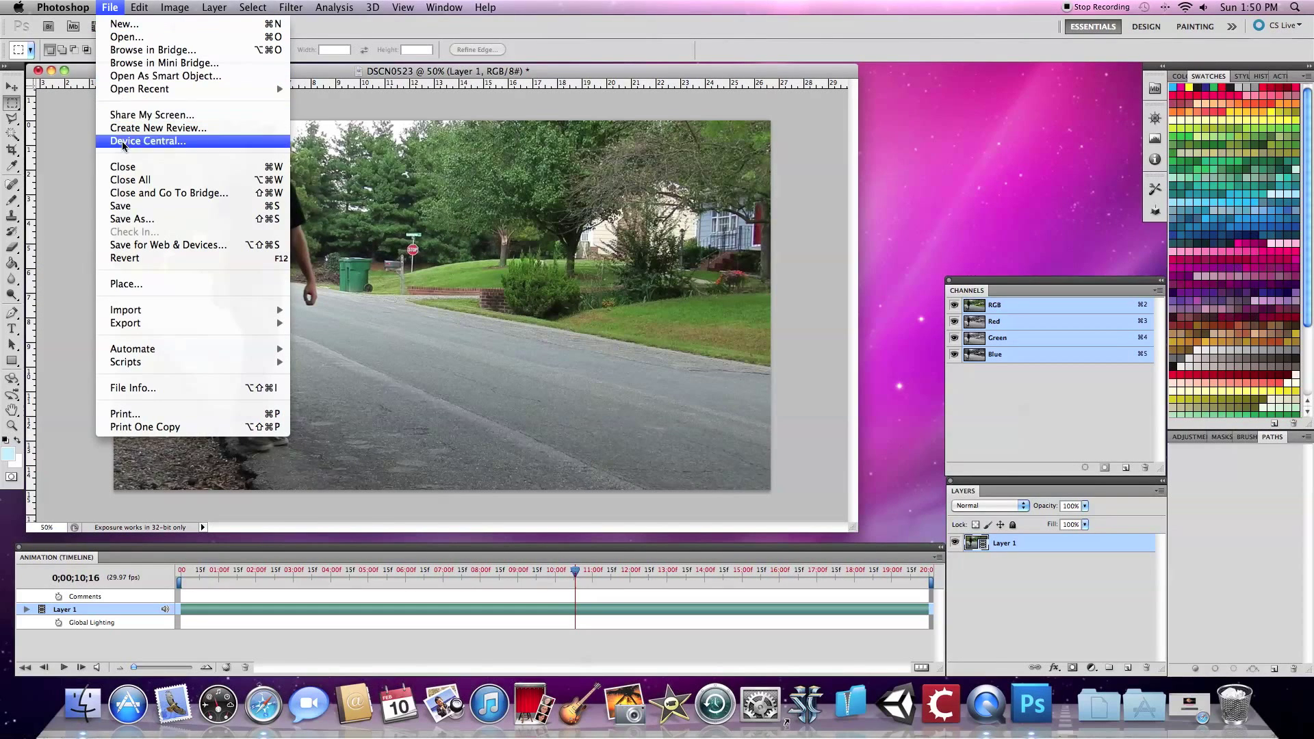
click(126, 283)
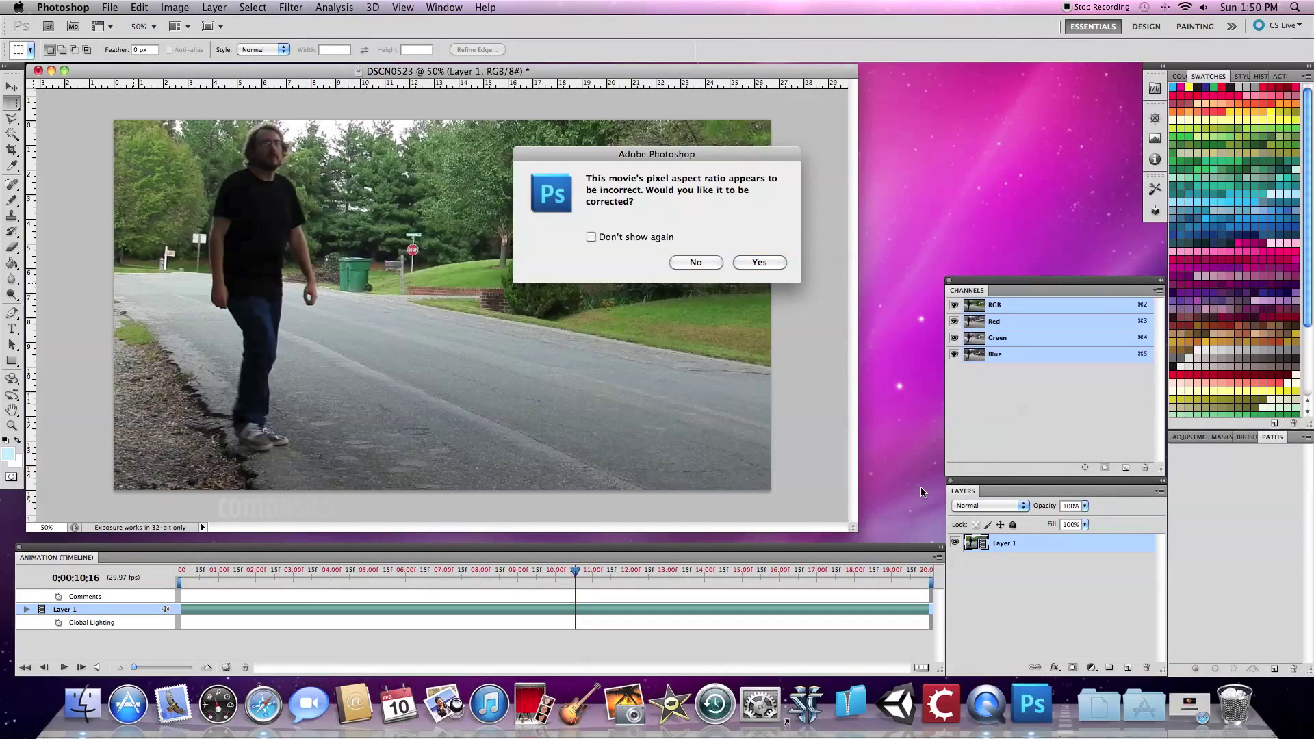
click(758, 261)
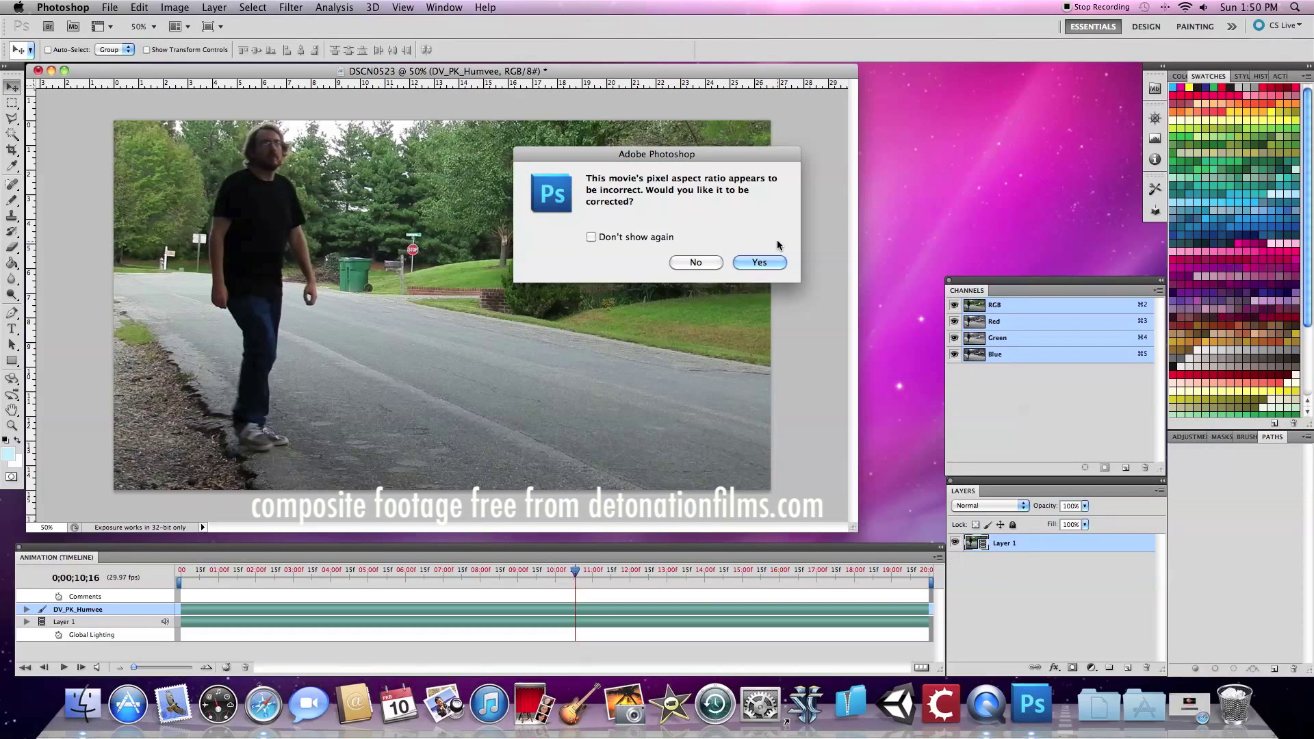
click(758, 261)
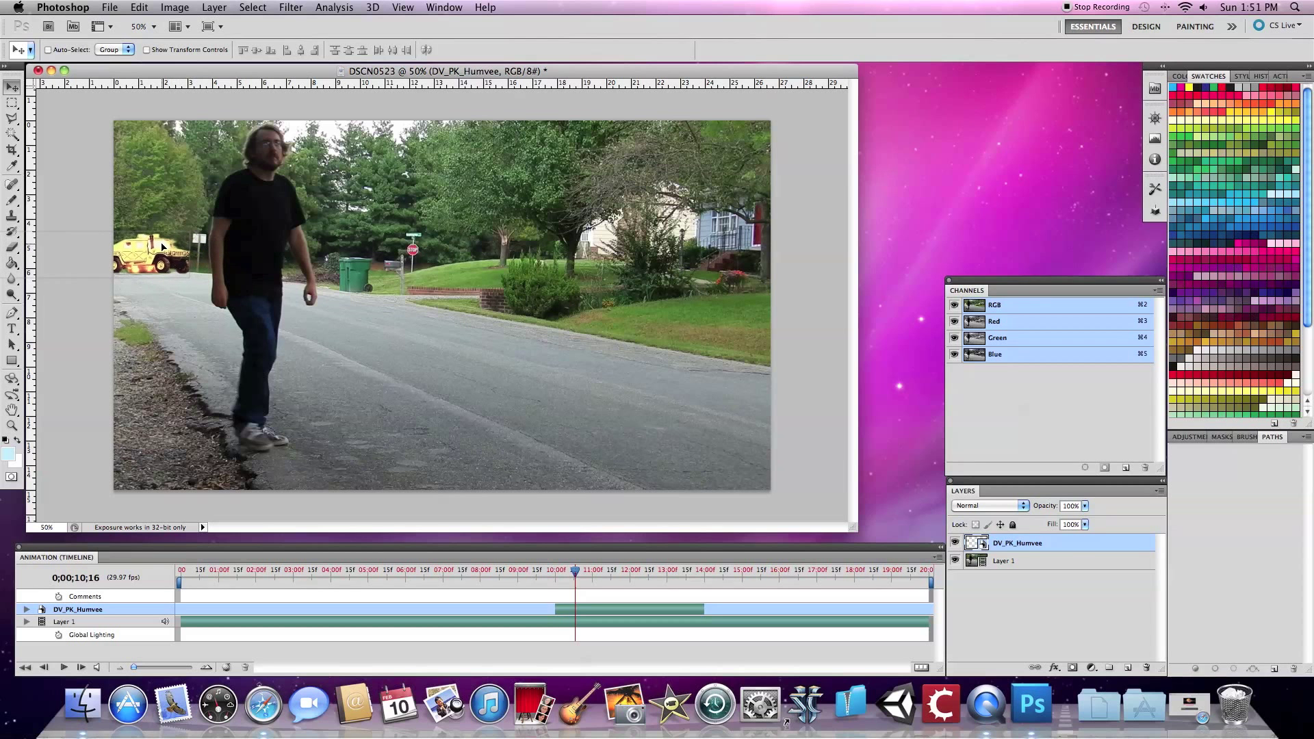
- Scale up the Humvee layer with Edit > Transform > Scale
click(140, 7)
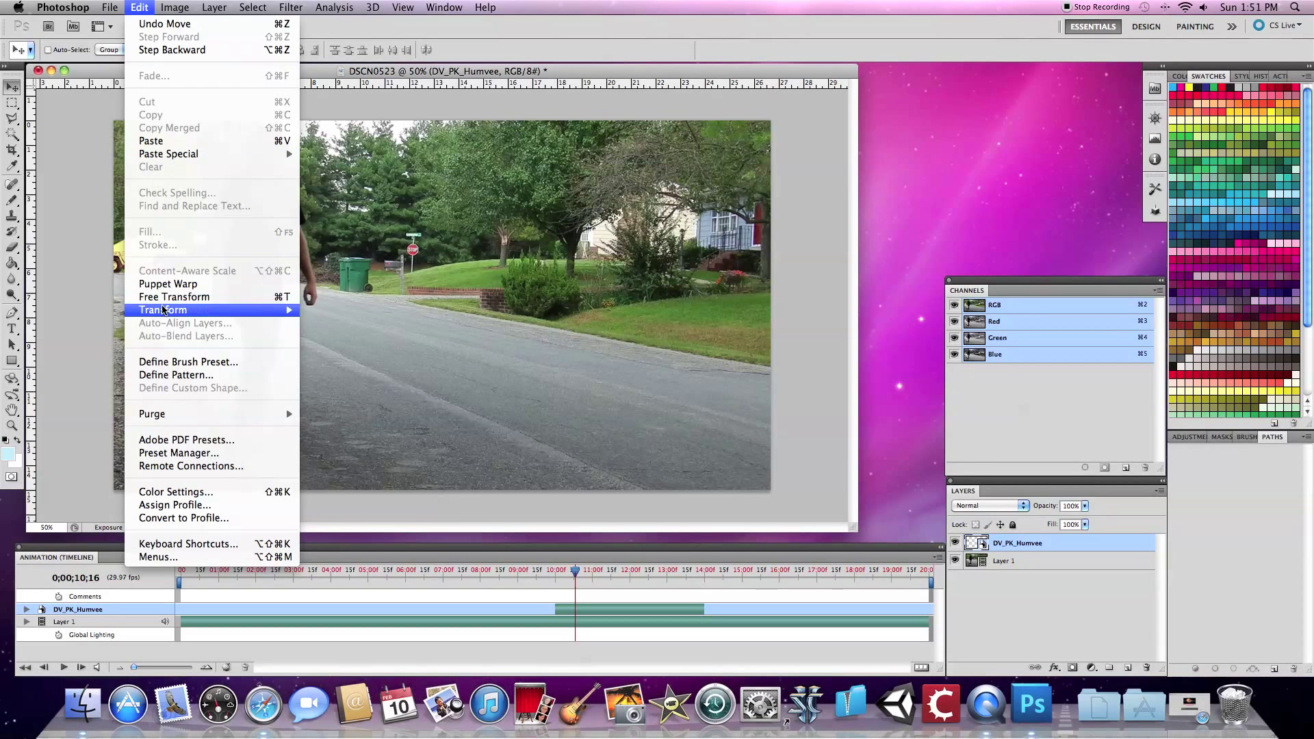
mouse_move(162, 309)
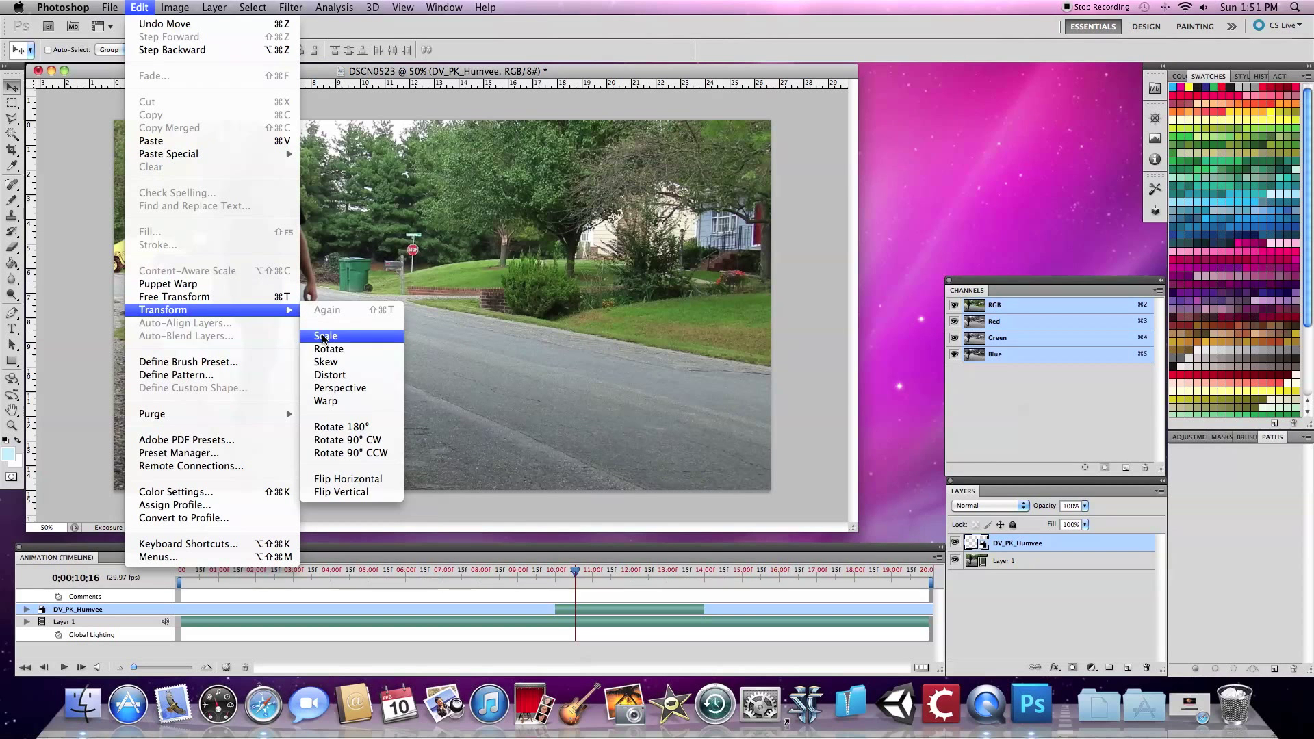
click(326, 337)
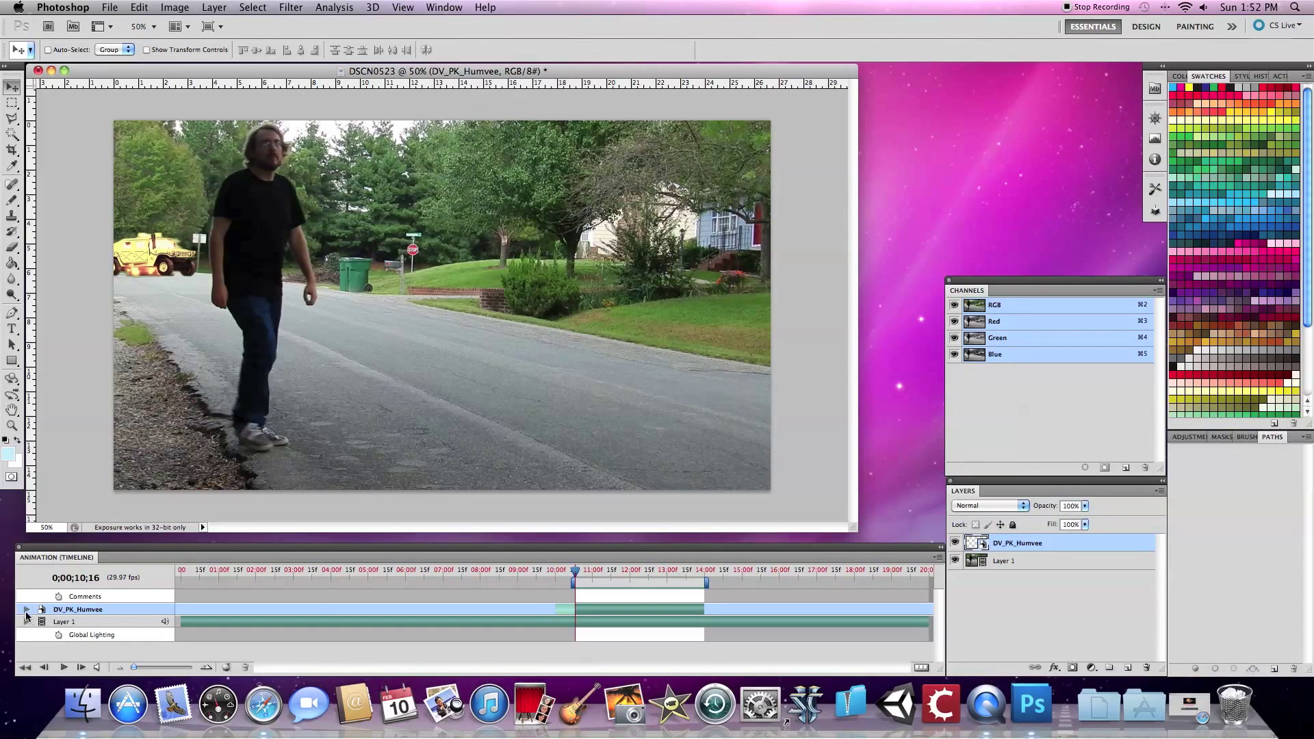
- Keyframe the Humvee's Position at 10;16 and 13;29, dragging it down the road at the end
click(26, 609)
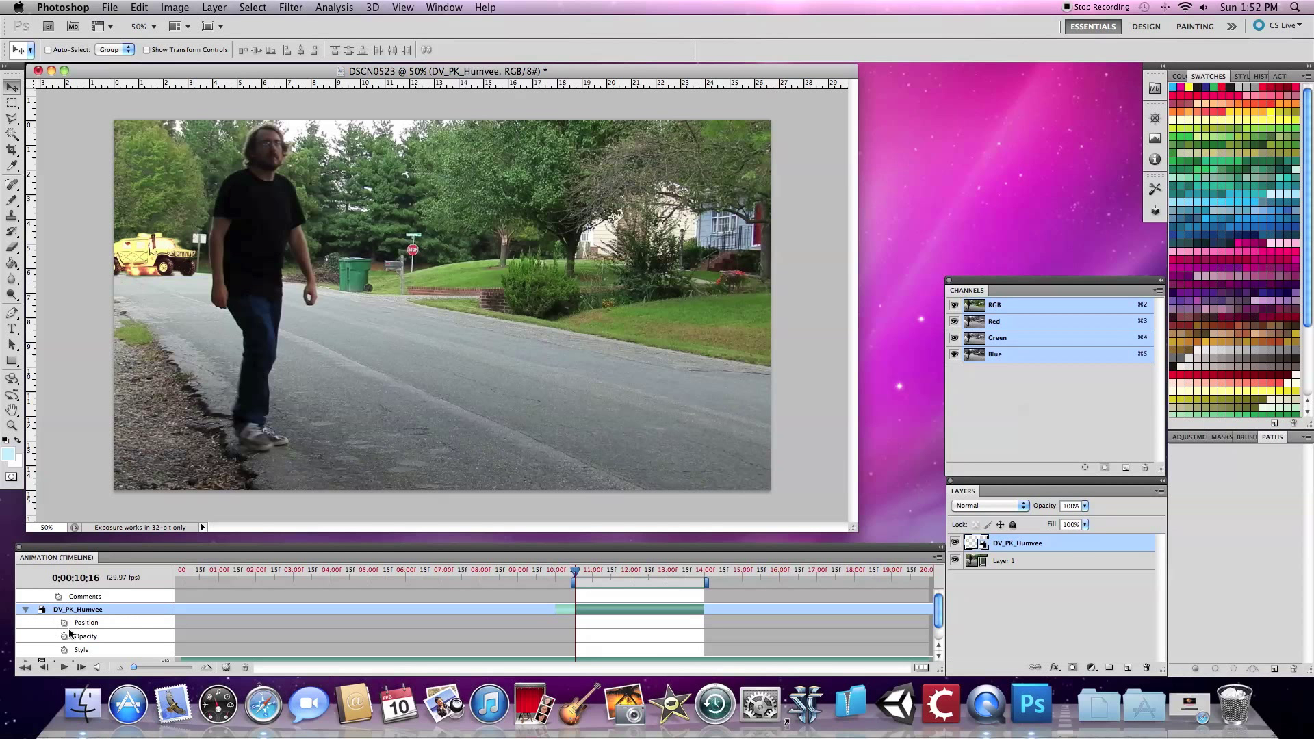
mouse_move(65, 621)
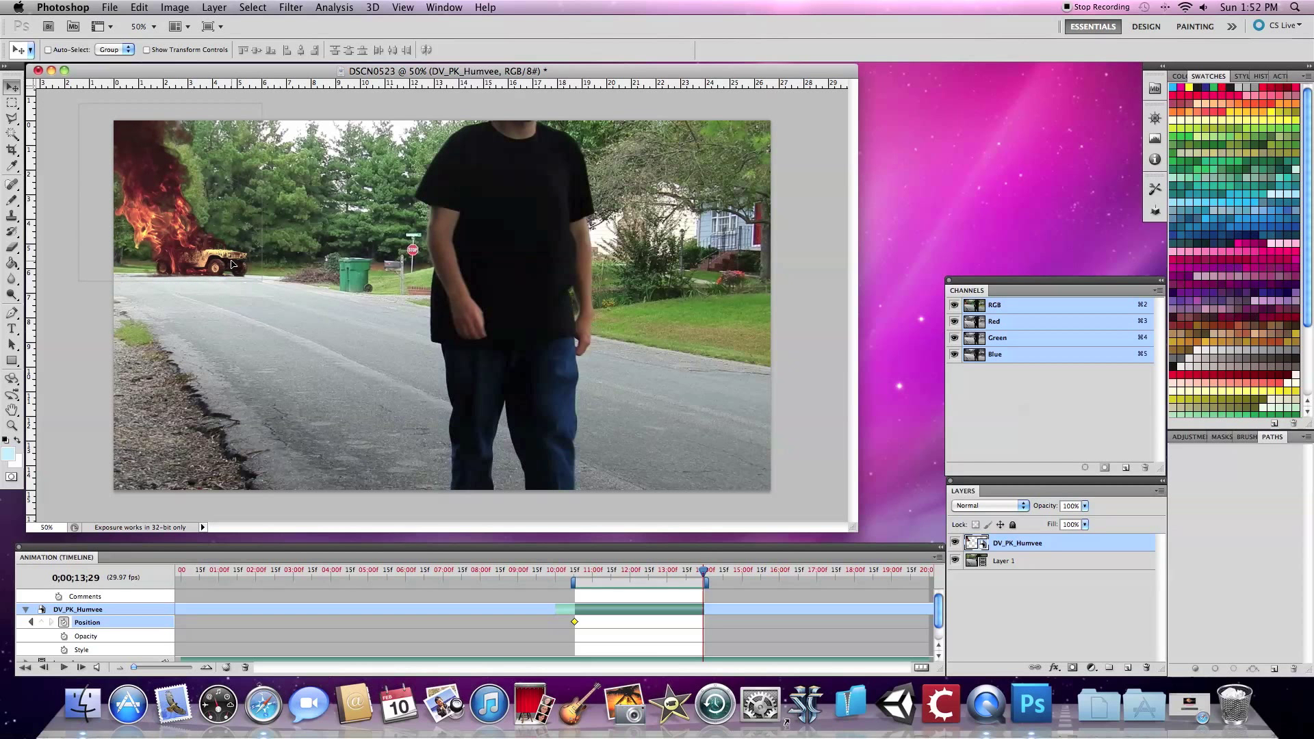
click(704, 622)
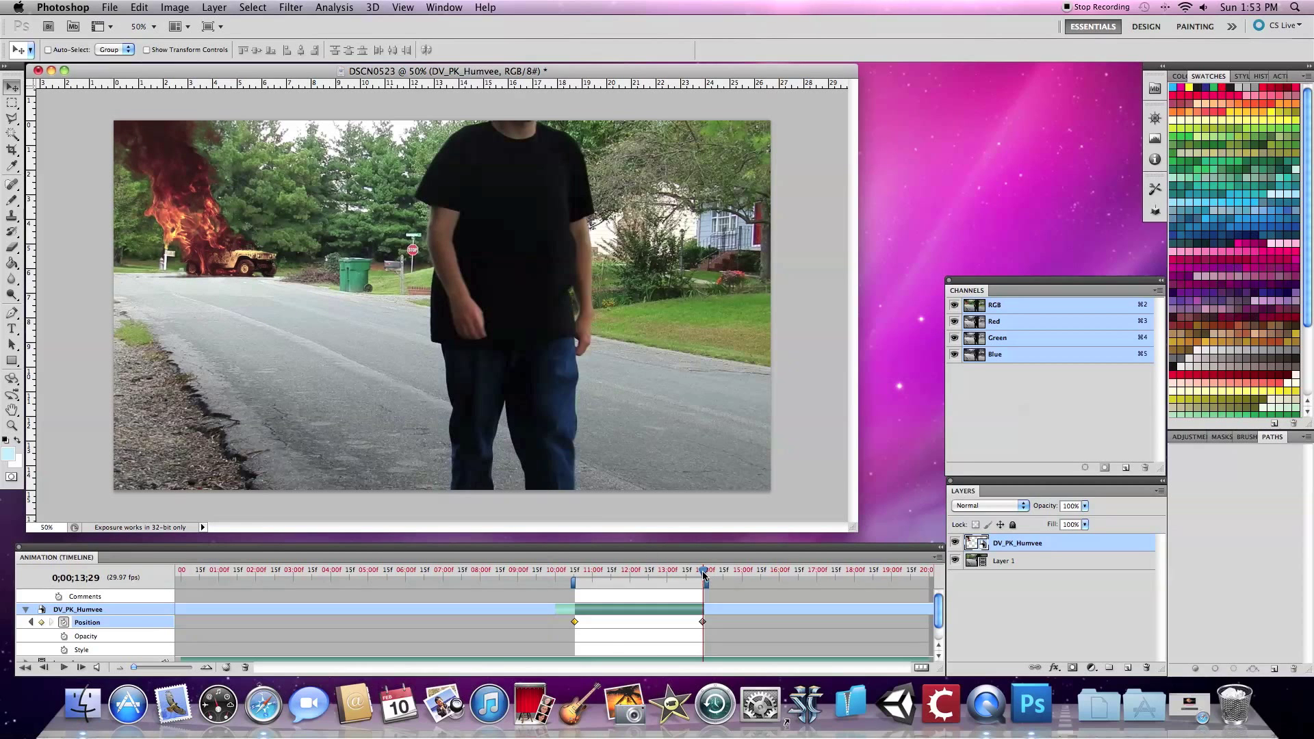
drag(702, 570, 573, 569)
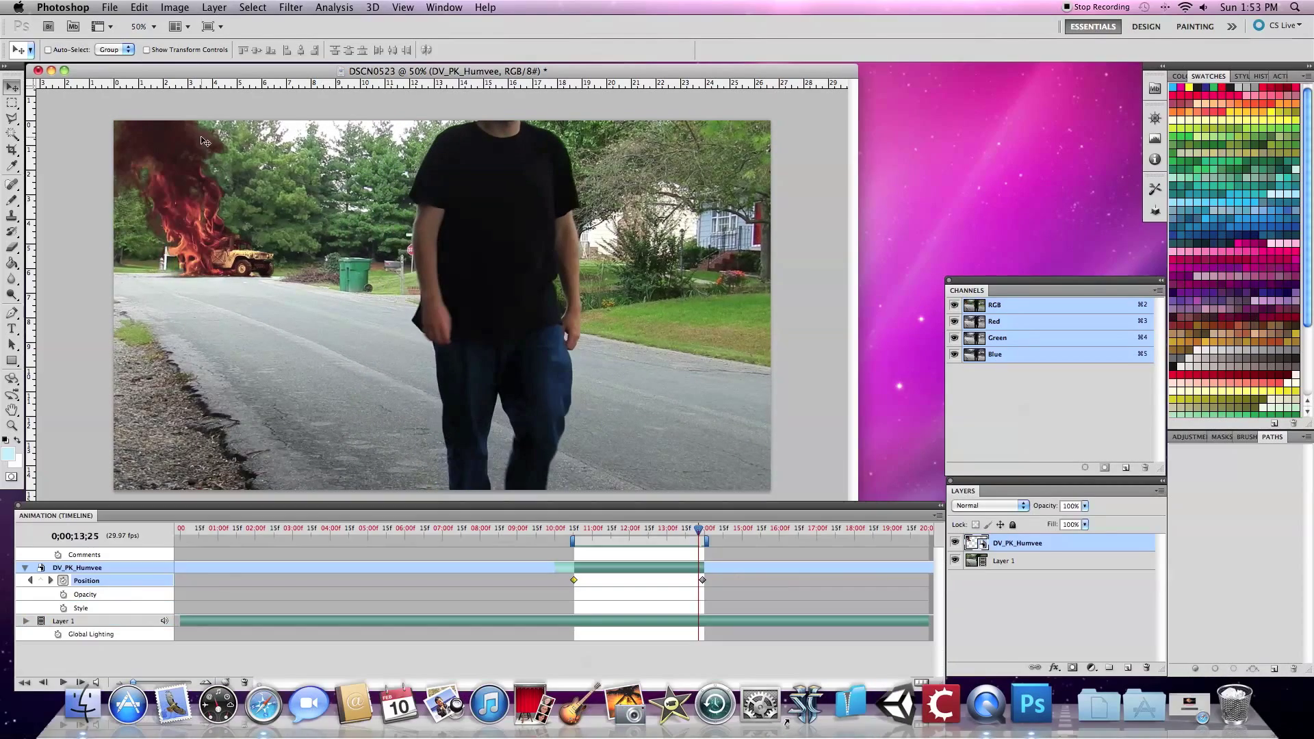
click(109, 6)
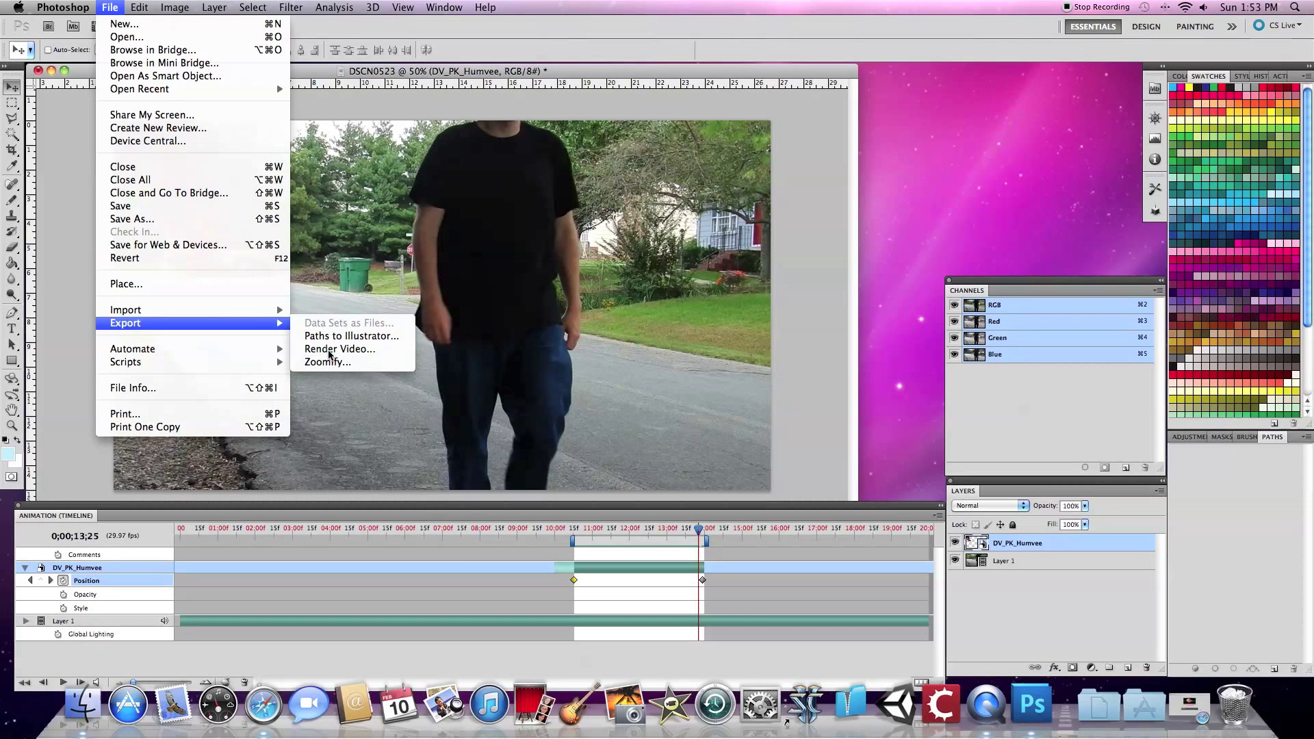
- Render 'Ryan HumV Explosion tut.mov' as QuickTime into Custom Folder I Created
click(339, 349)
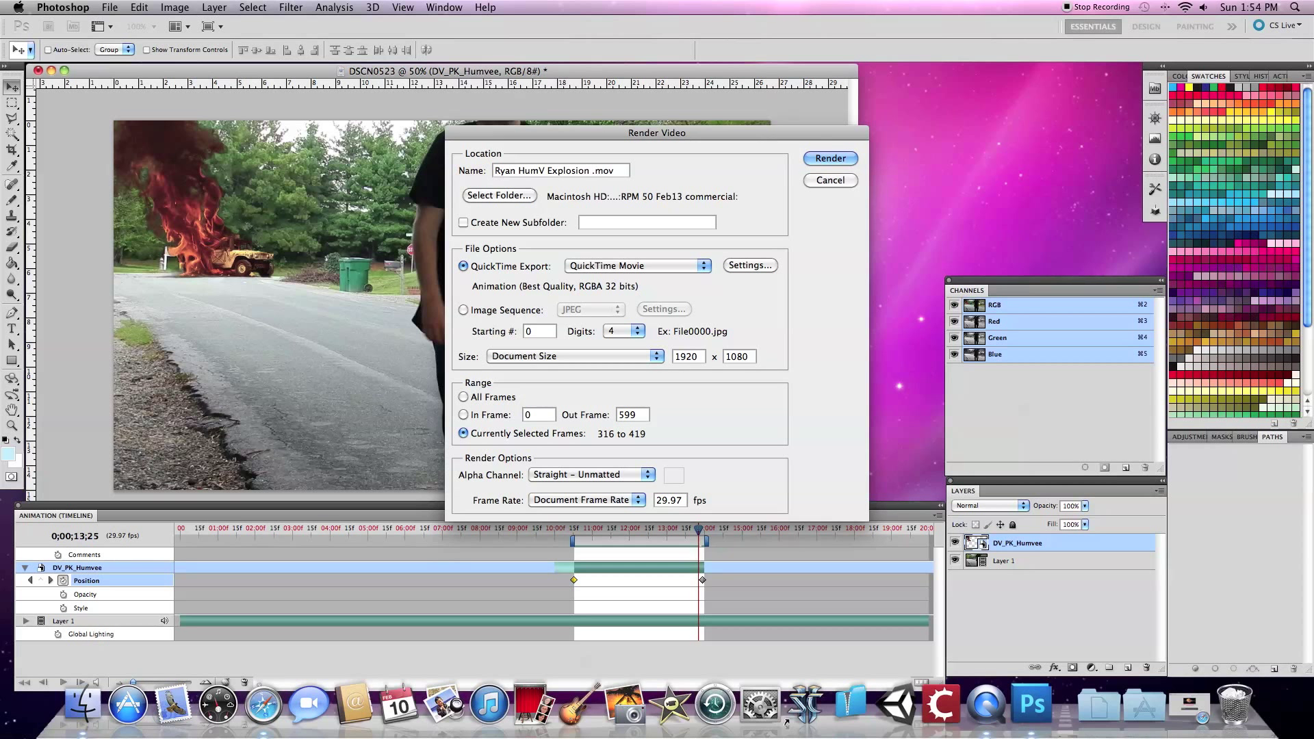
text(tut)
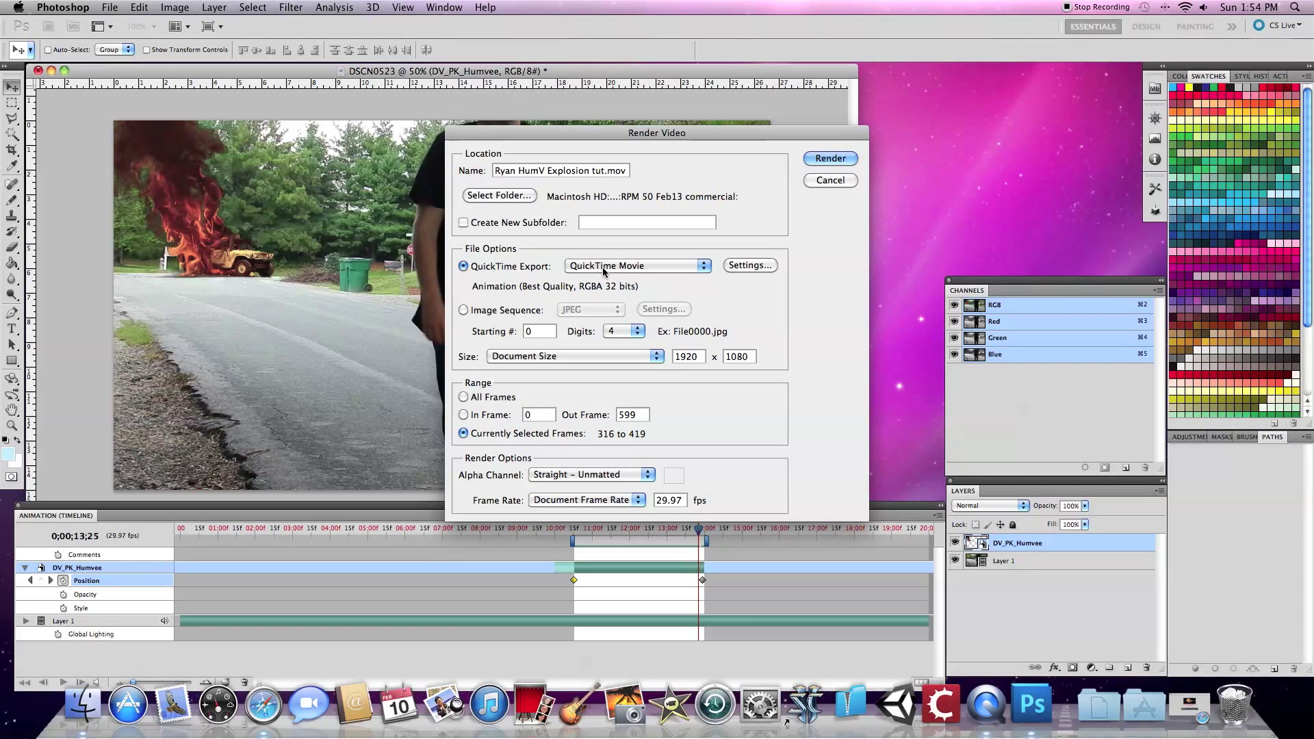
click(498, 194)
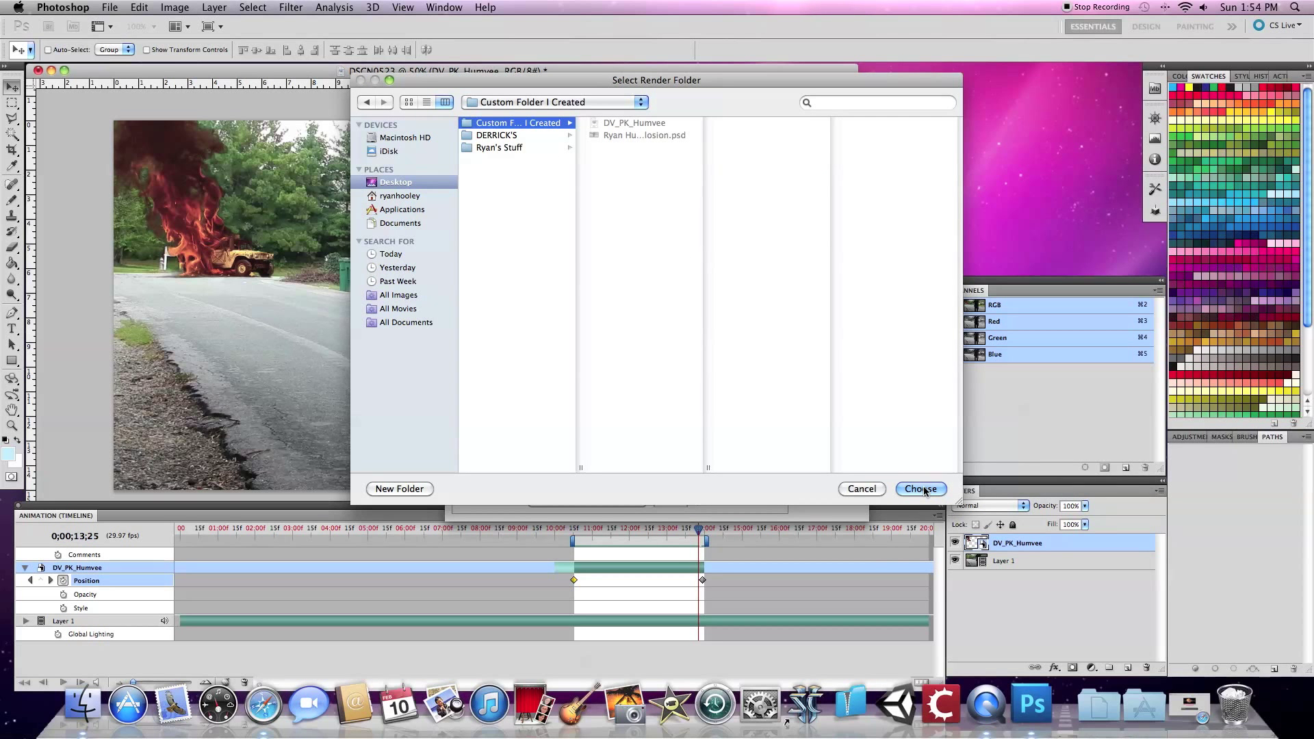
click(920, 488)
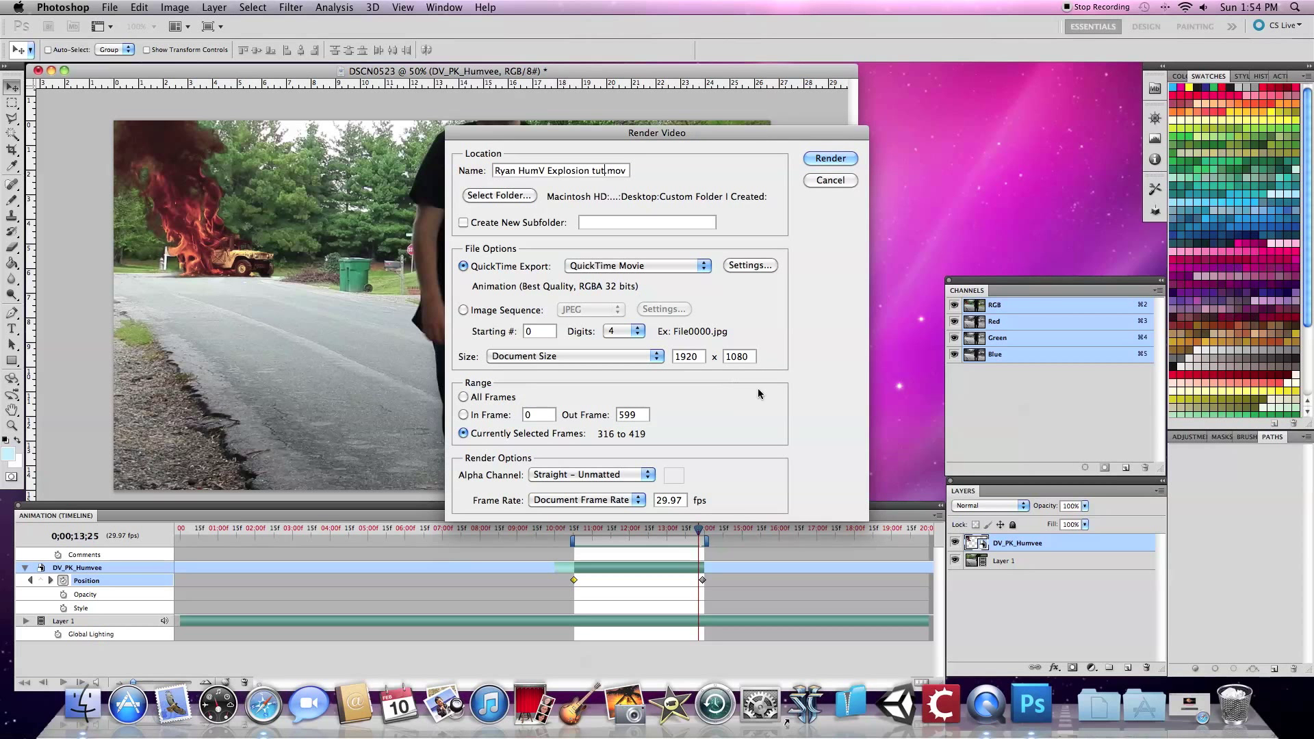
click(829, 158)
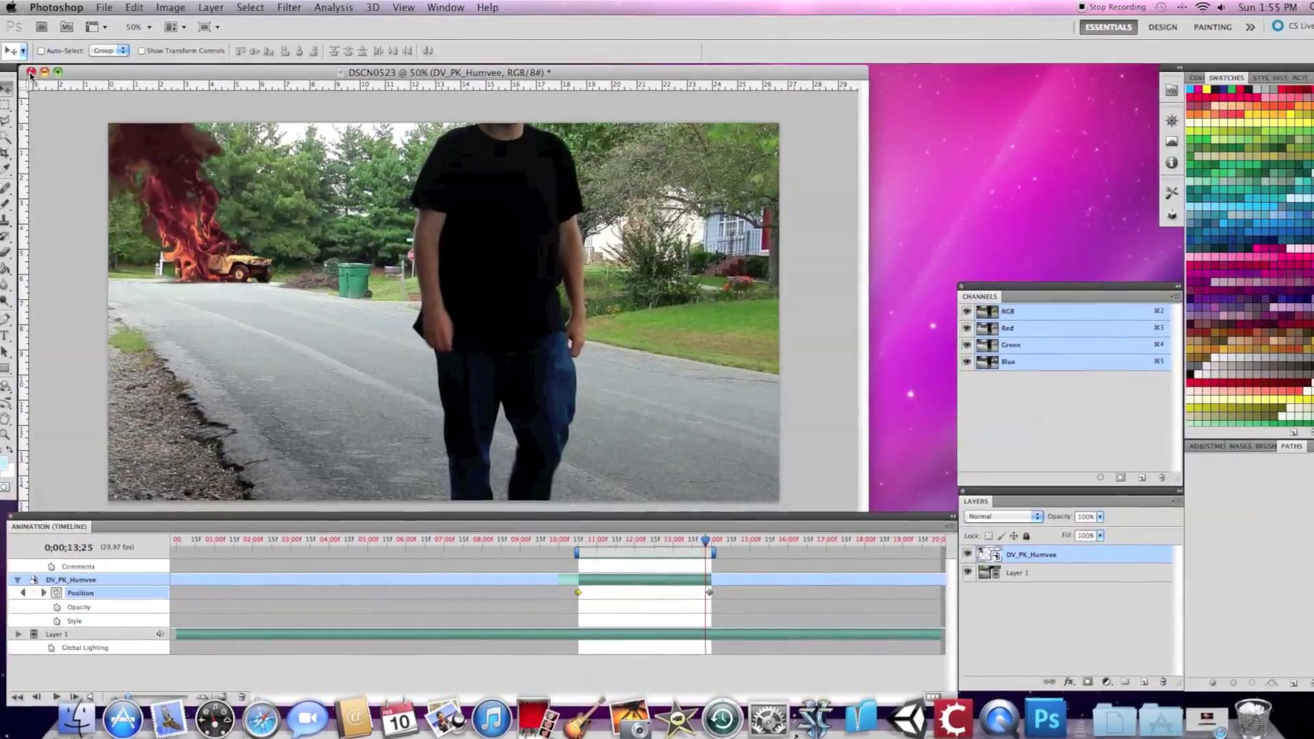
- Close and save the composited document, then view Custom Folder I Created in Finder
click(31, 72)
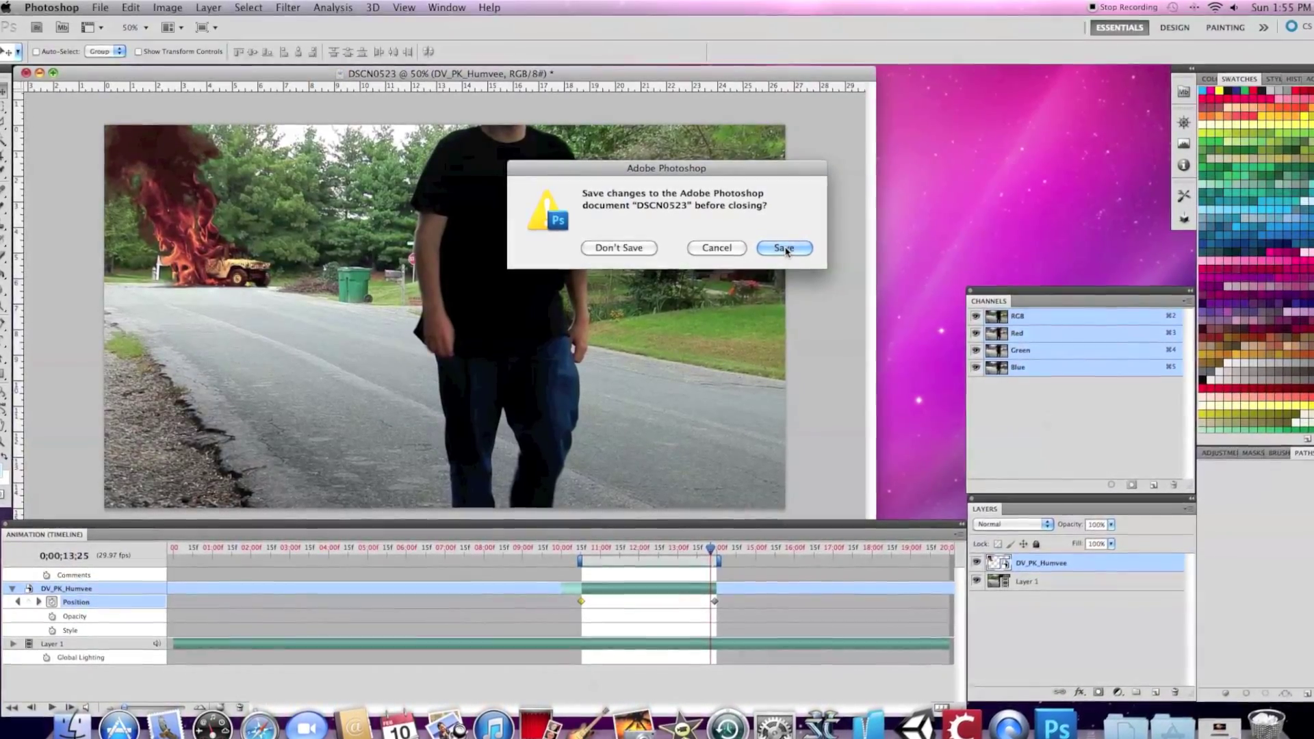
click(783, 248)
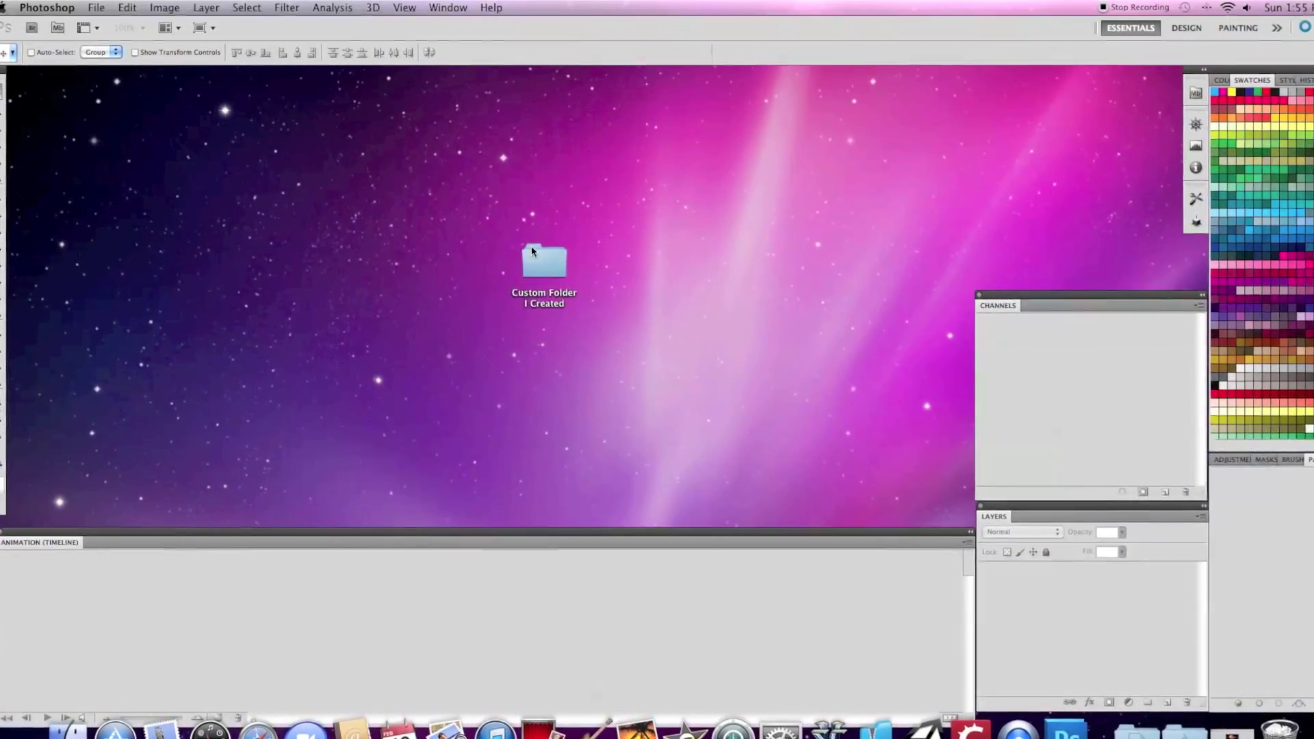
double_click(544, 263)
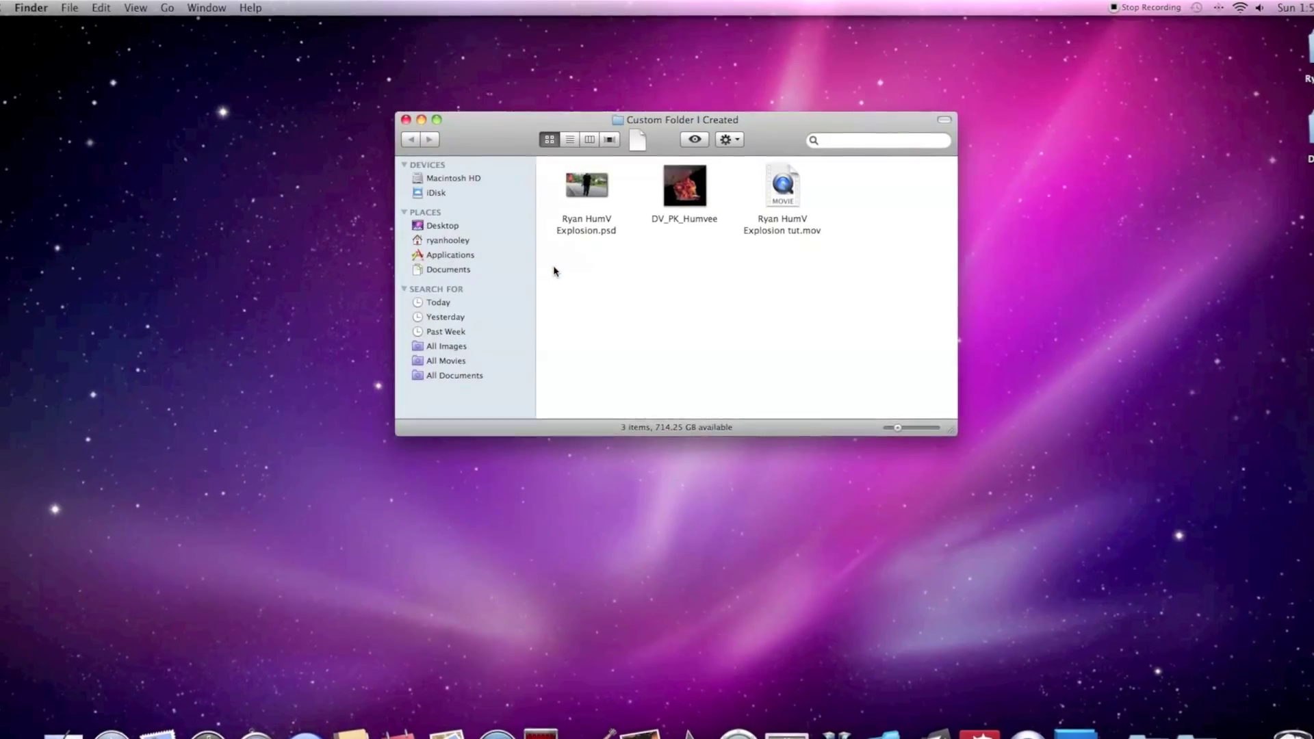